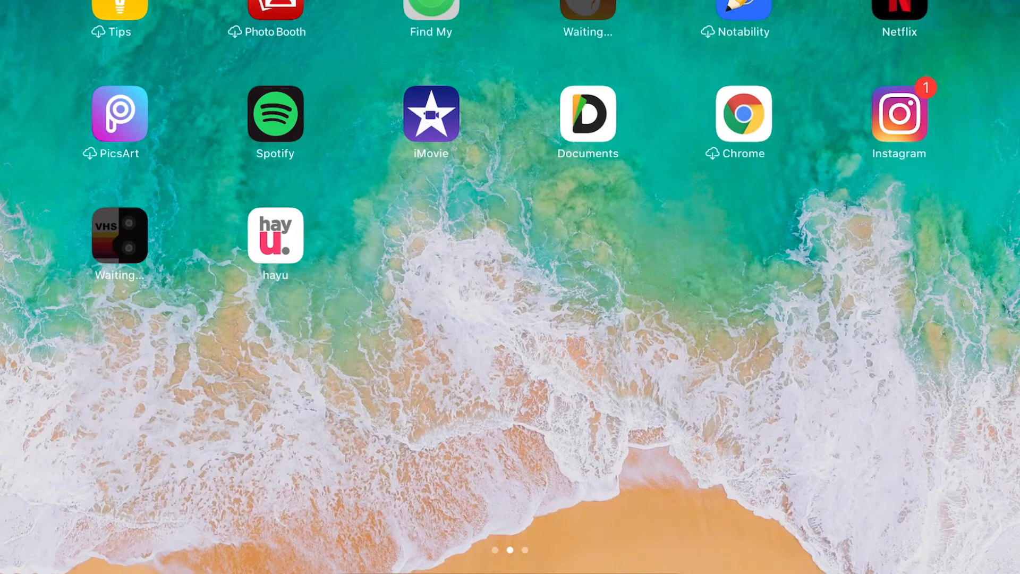
- Launch iMovie and open the existing friend-clips project from the Projects browser
left_click(431, 114)
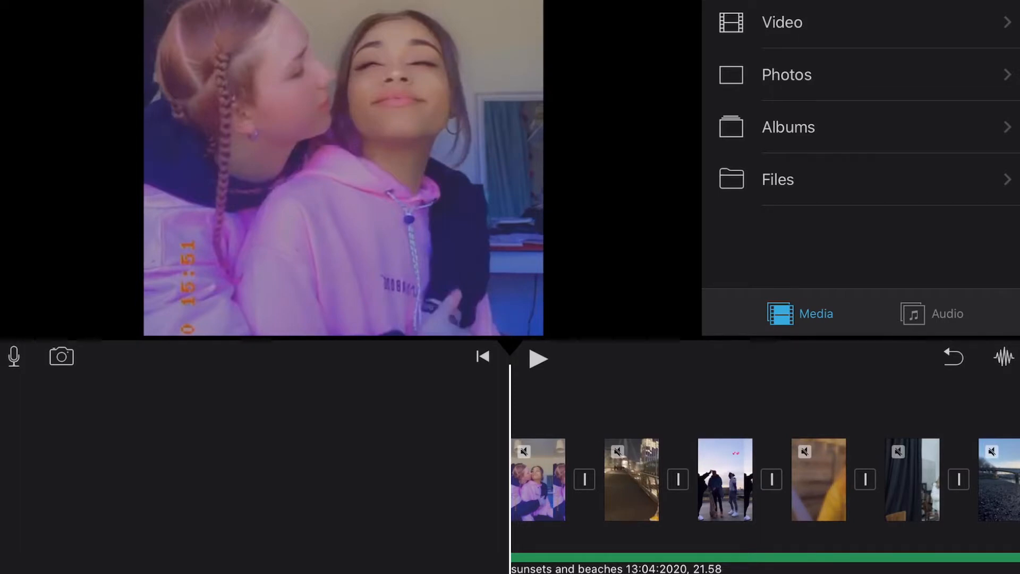
left_click(539, 358)
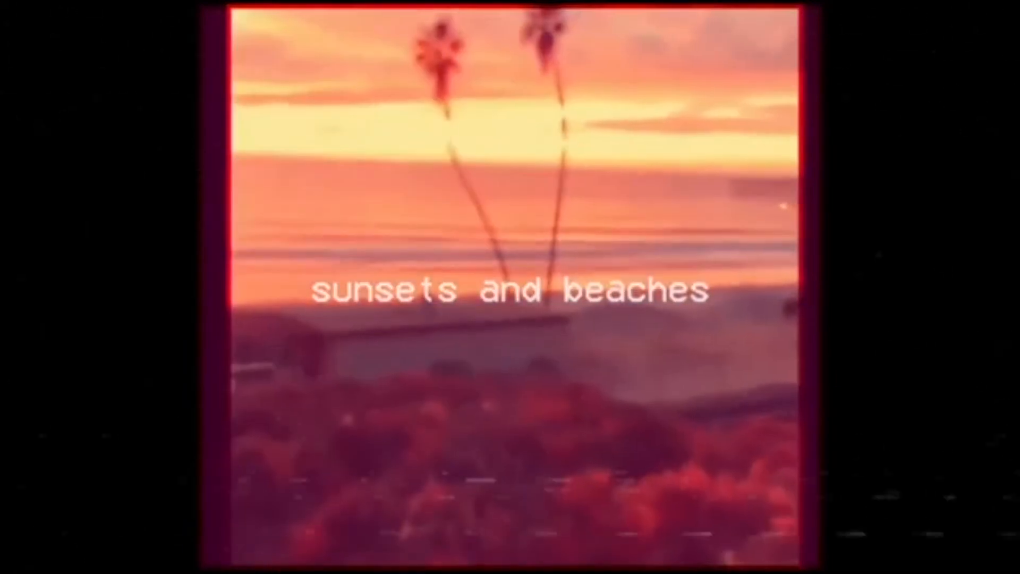
- Search YouTube for the free lofi type beat 'I'm really high but I love you' and open the video
left_click(456, 18)
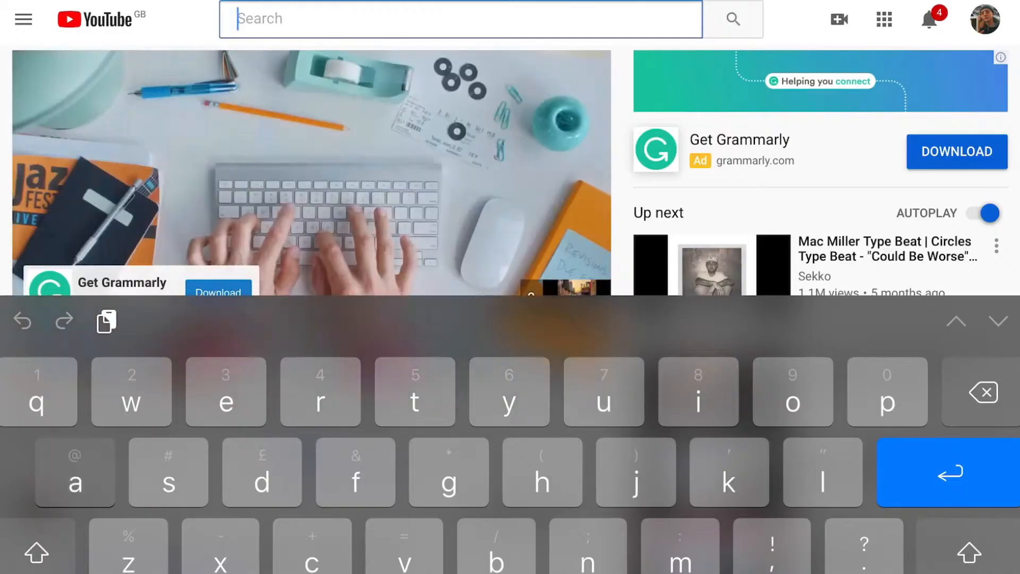
type("aesthetuc ed")
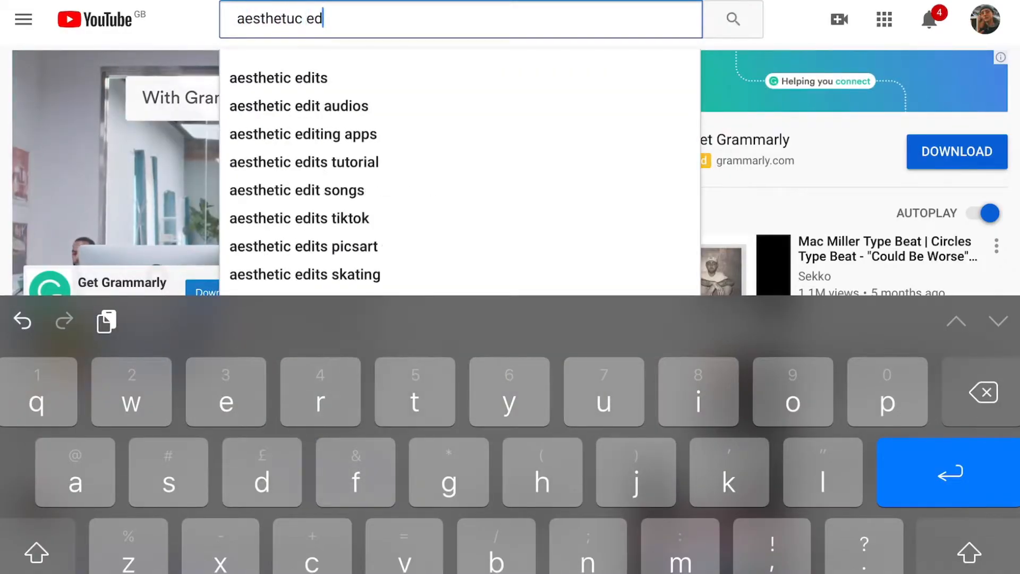
key("backspace")
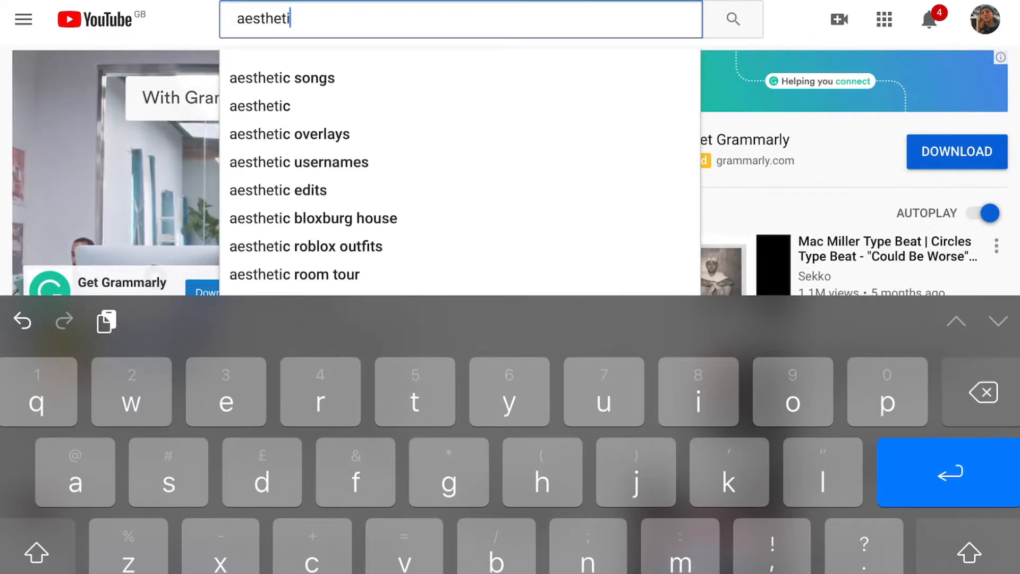
left_click(277, 189)
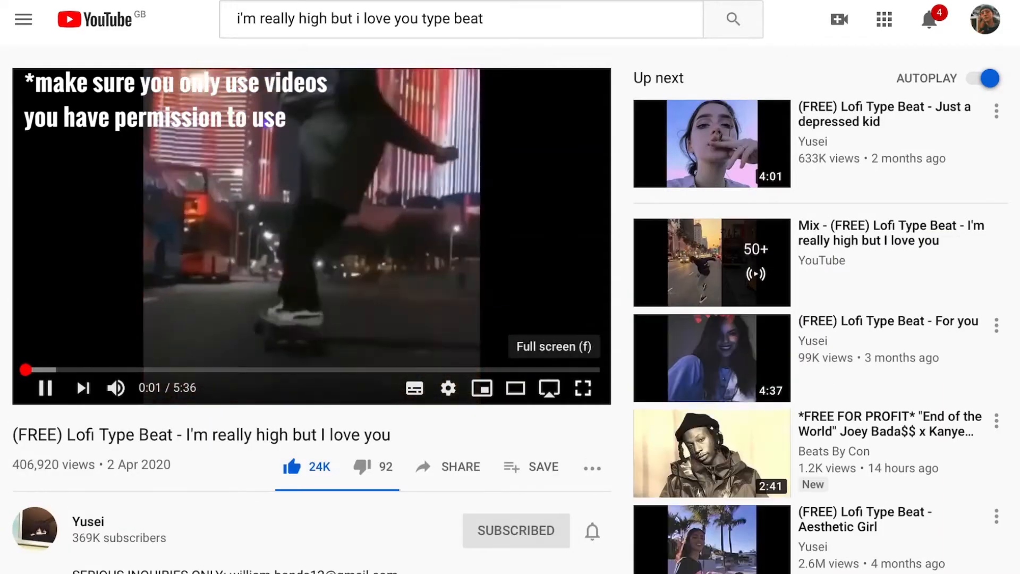
left_click(582, 387)
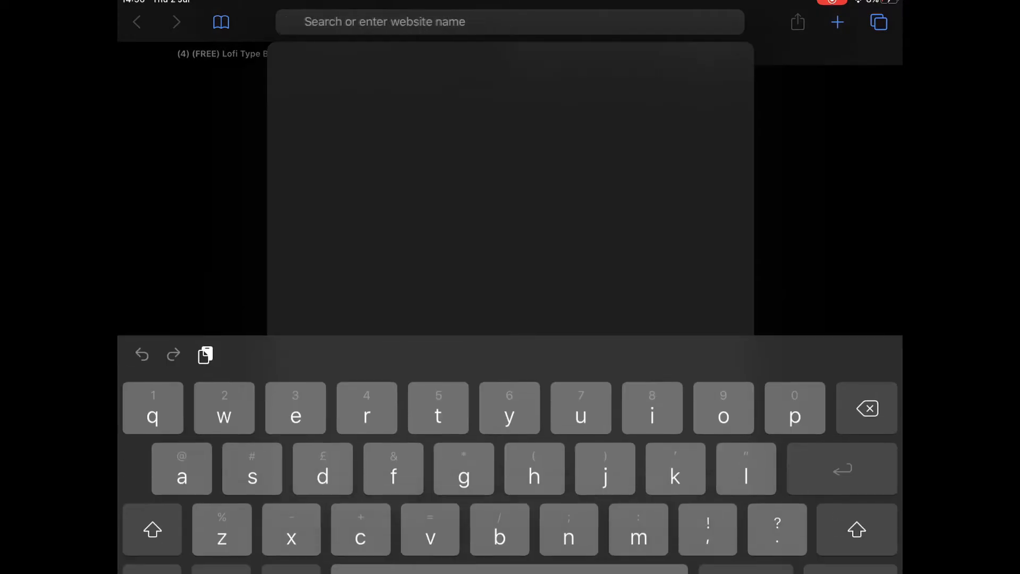
- Search Safari for mp3gun, load the Mpgun converter site, then switch back to iMovie
type("mpgun.com")
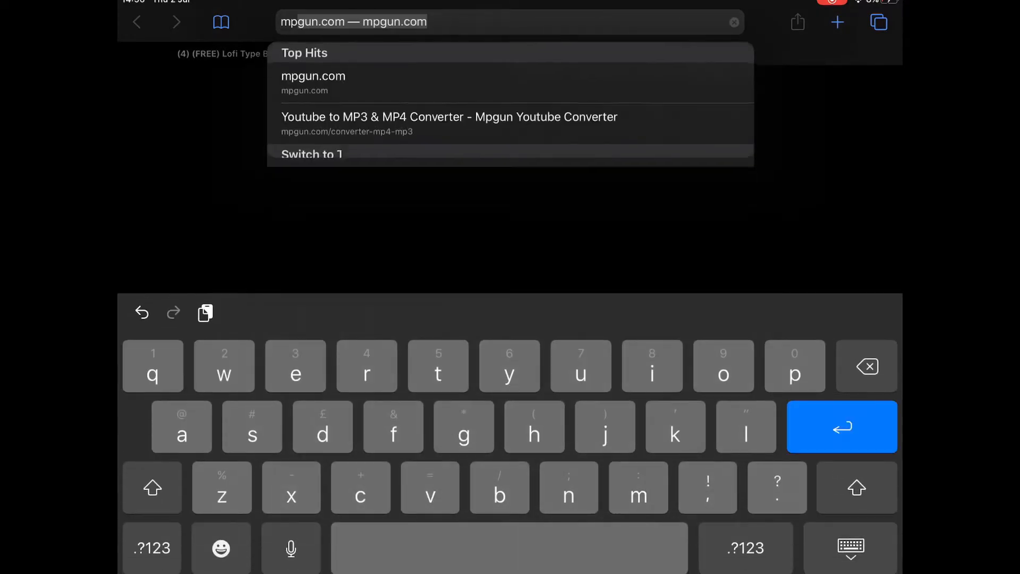
type("mp3")
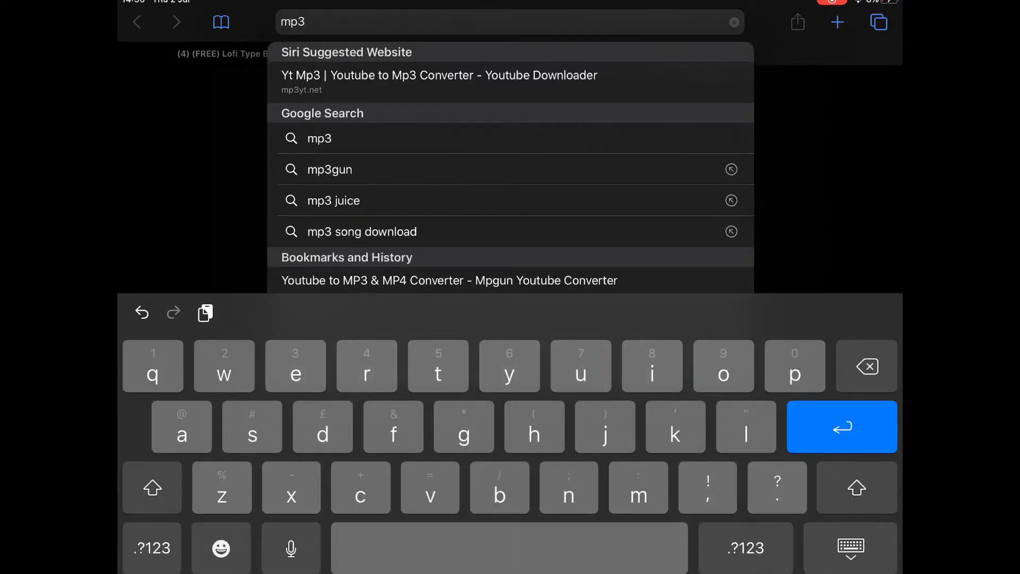
left_click(328, 169)
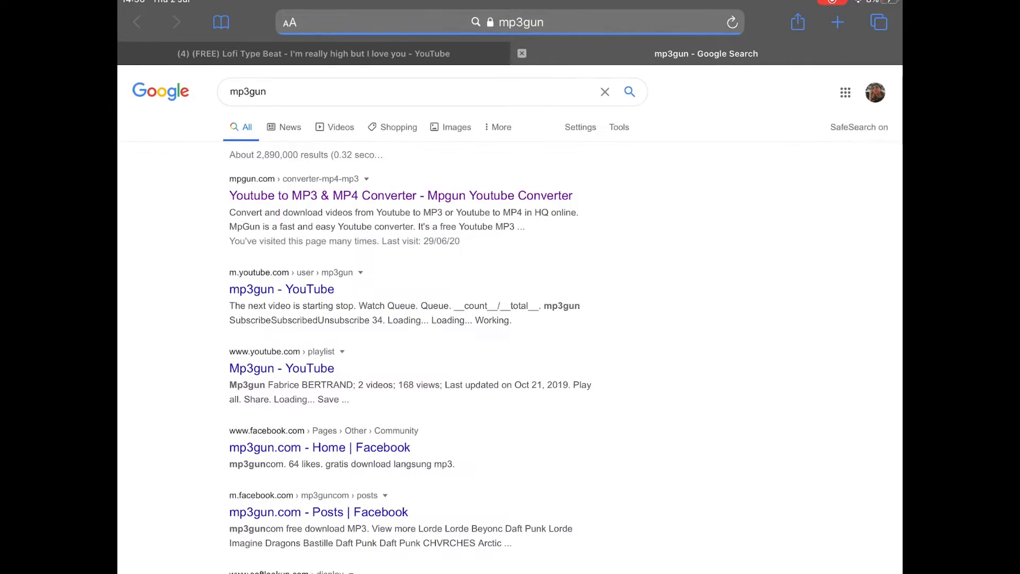
left_click(401, 195)
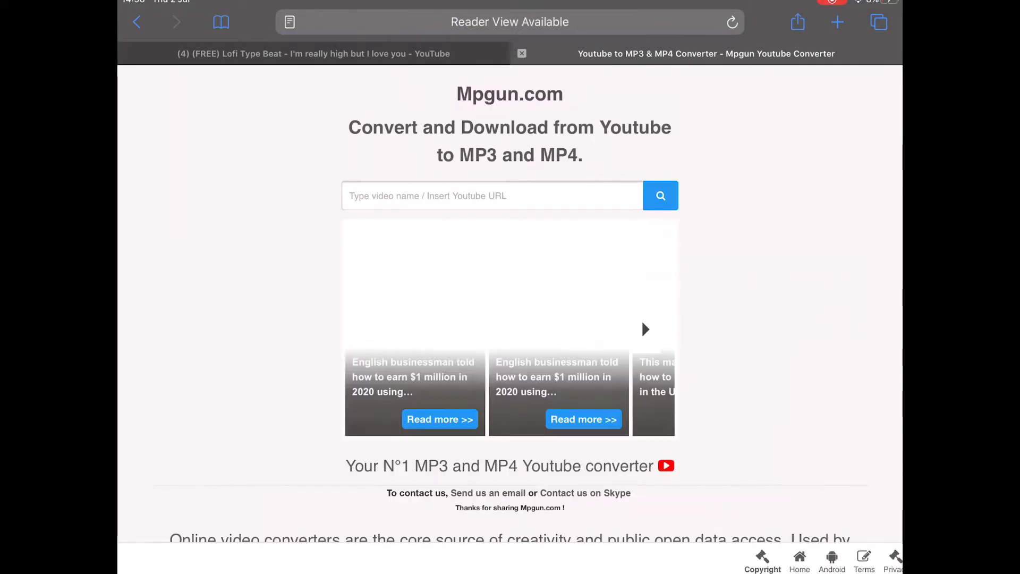
left_click(491, 195)
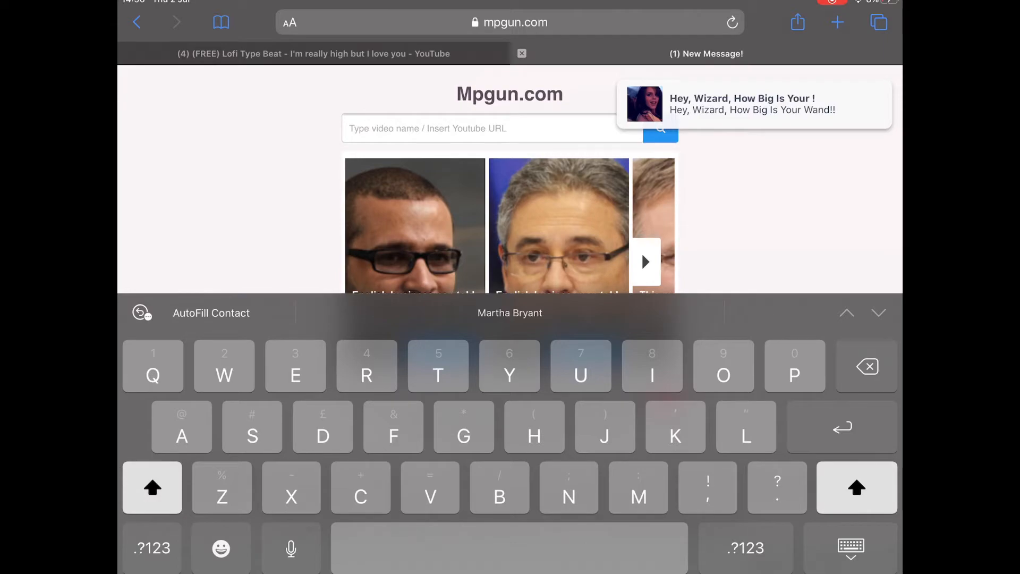
left_click(312, 53)
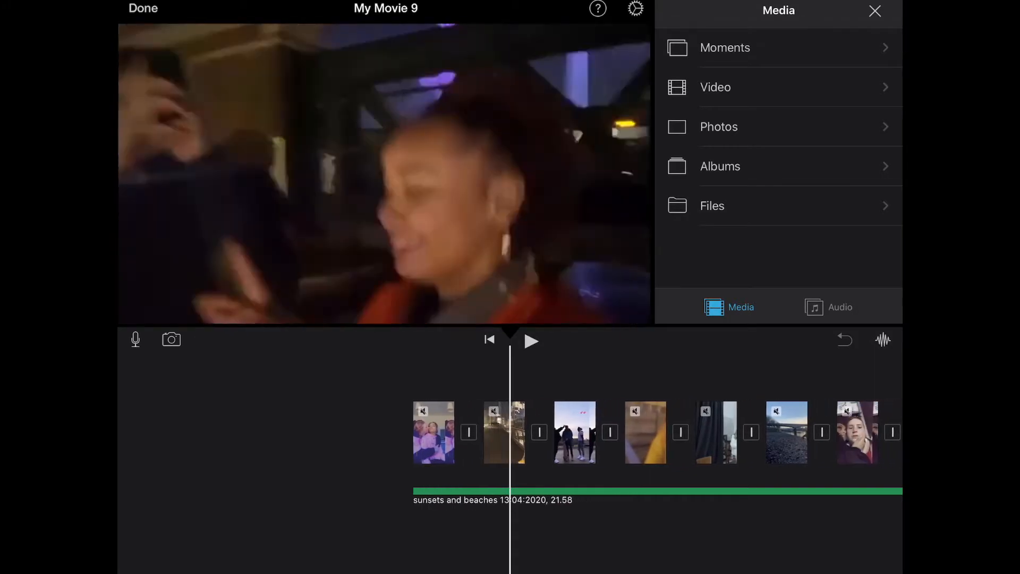
- Scroll through the timeline and play the friend-clip movie from the start, then pause it
scroll("left", 3)
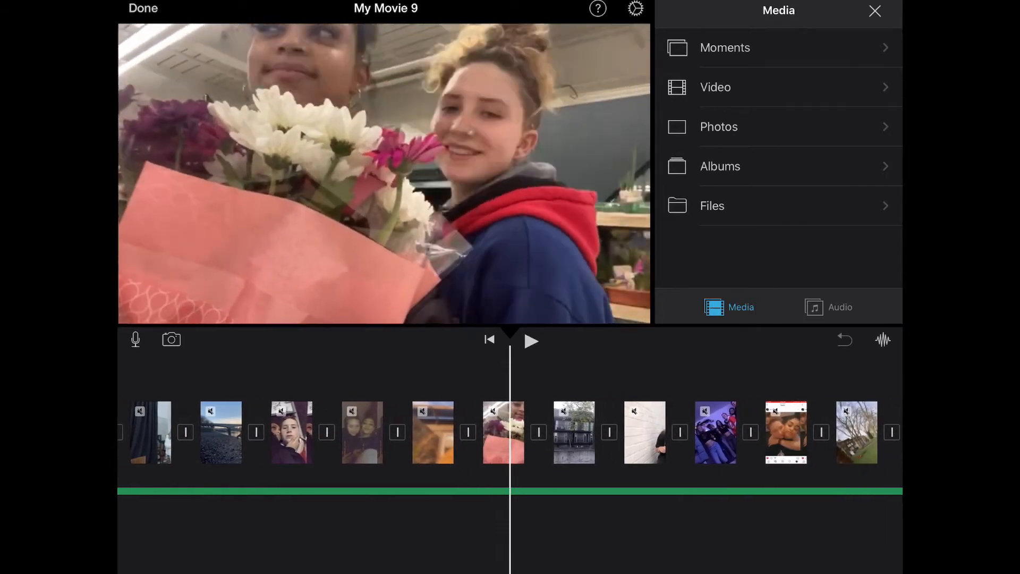
scroll("right", 3)
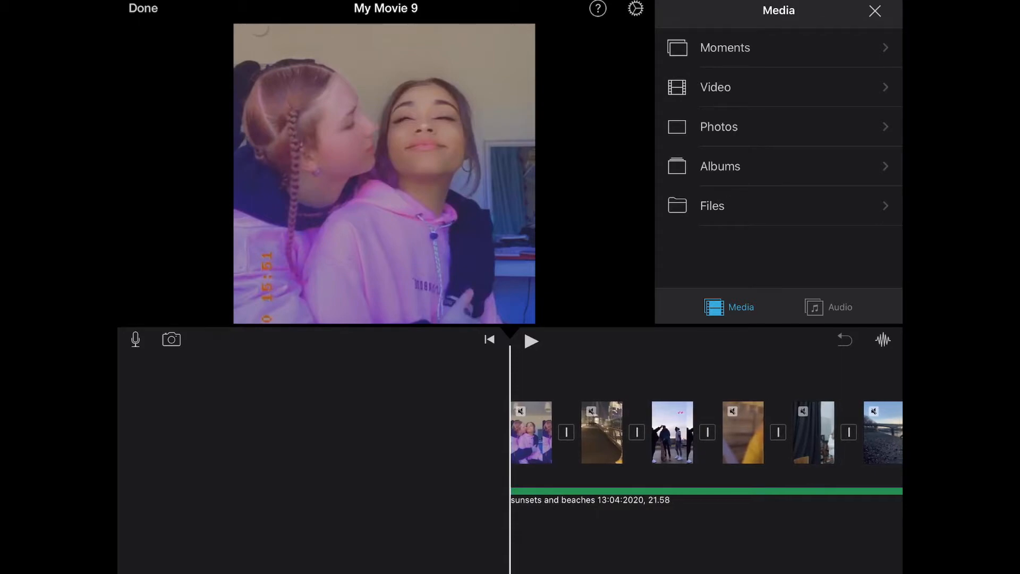
left_click(531, 340)
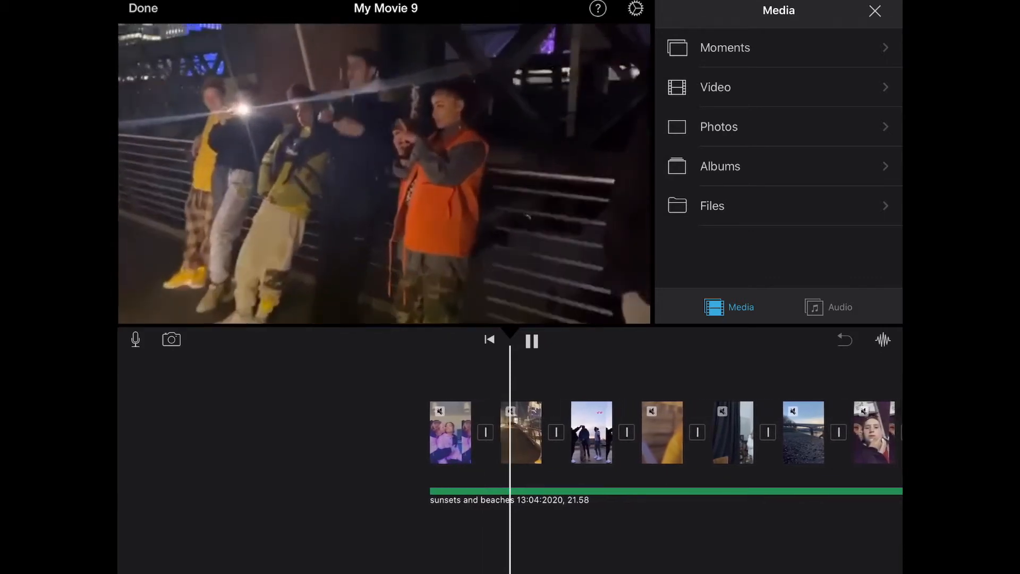
left_click(531, 340)
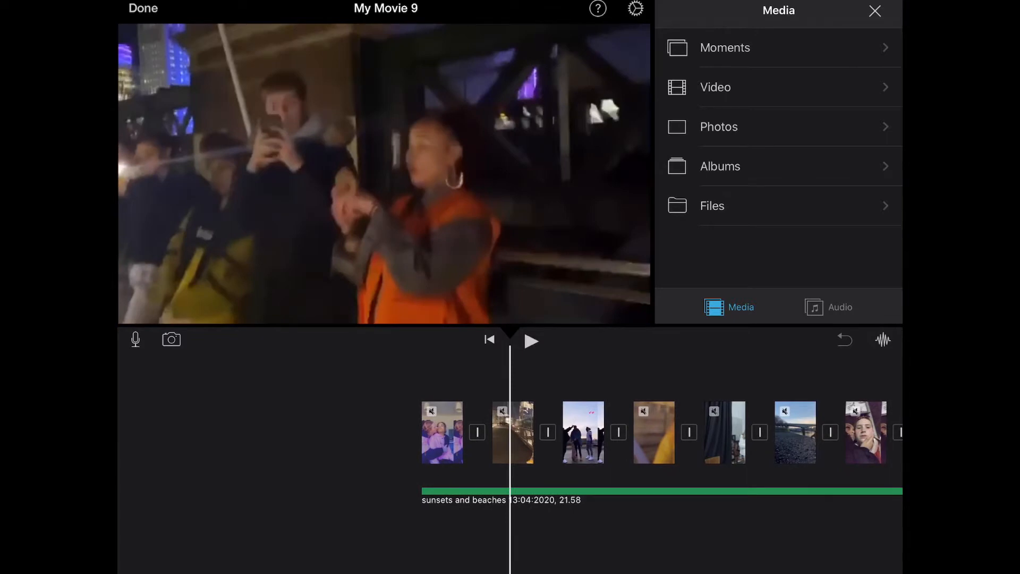
- From Moments, add the 15 Jun 2020 video to the timeline and play the movie
left_click(725, 48)
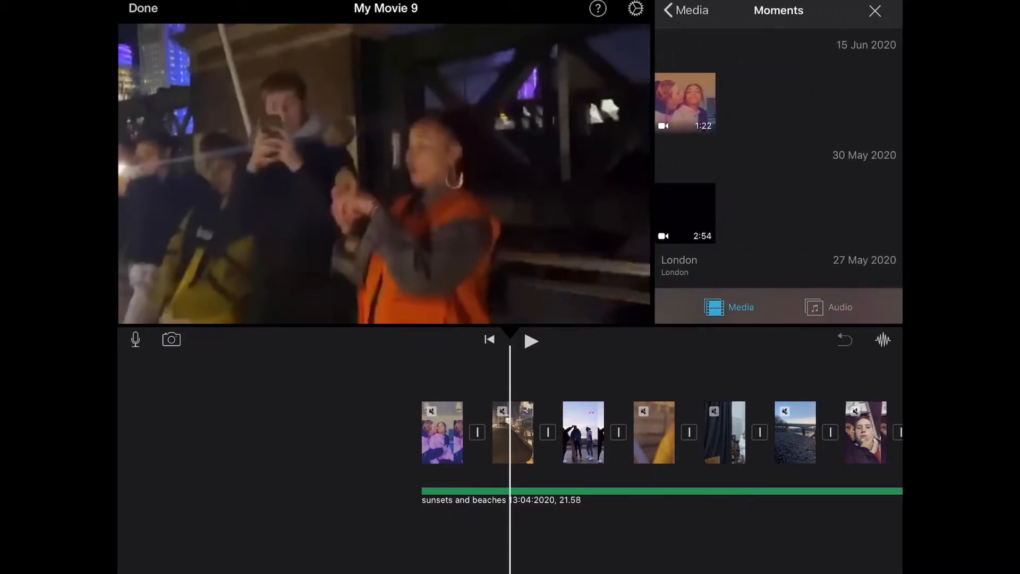
left_click(684, 102)
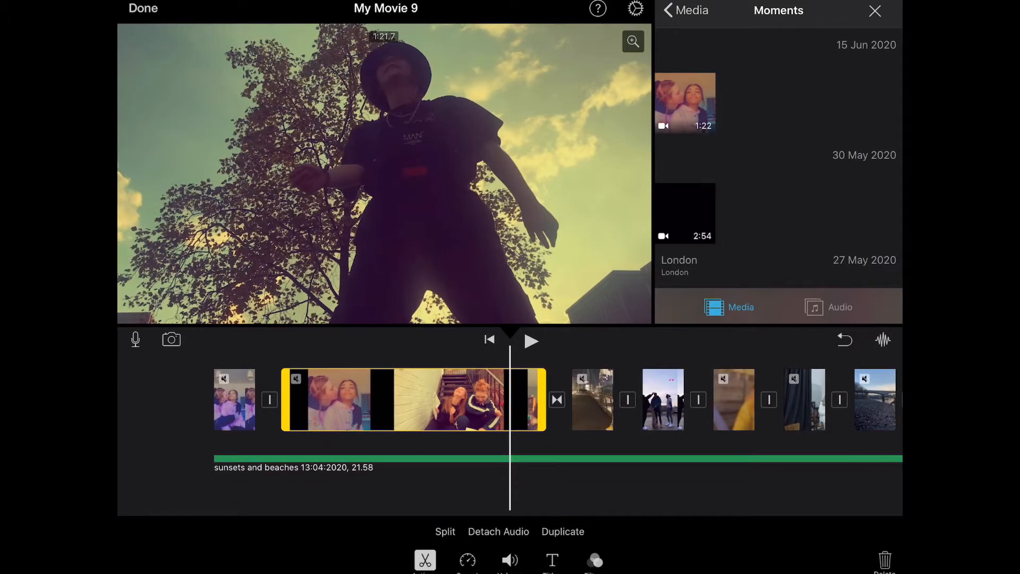
left_click(531, 340)
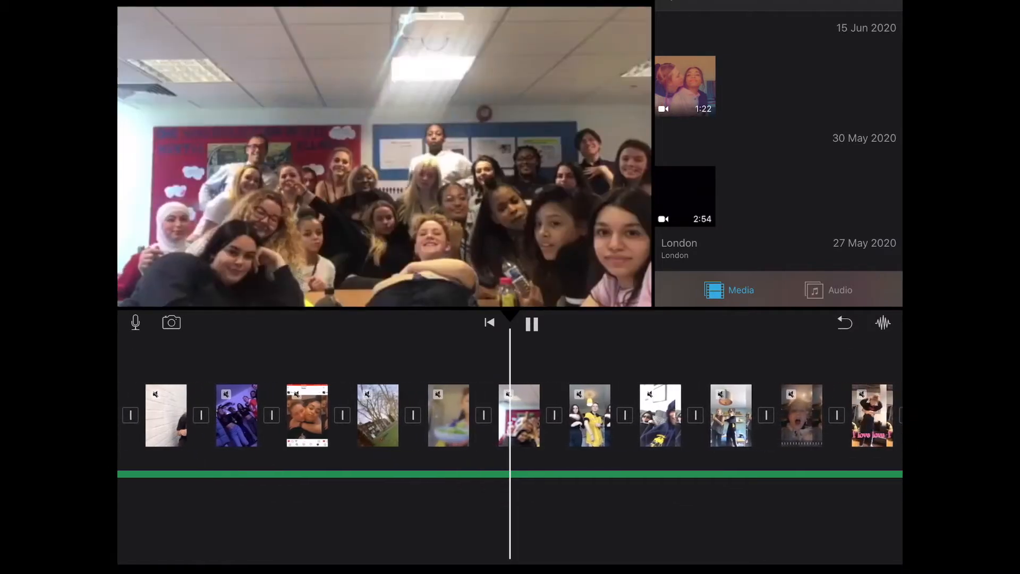
- Play and pause to review clips, then show the transition options before the park clip
left_click(531, 323)
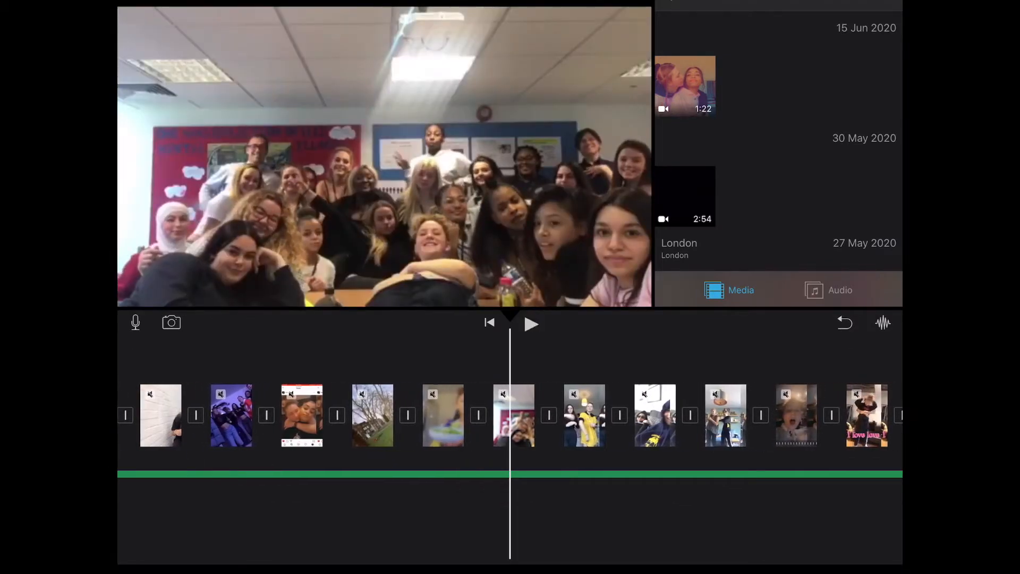
left_click(531, 323)
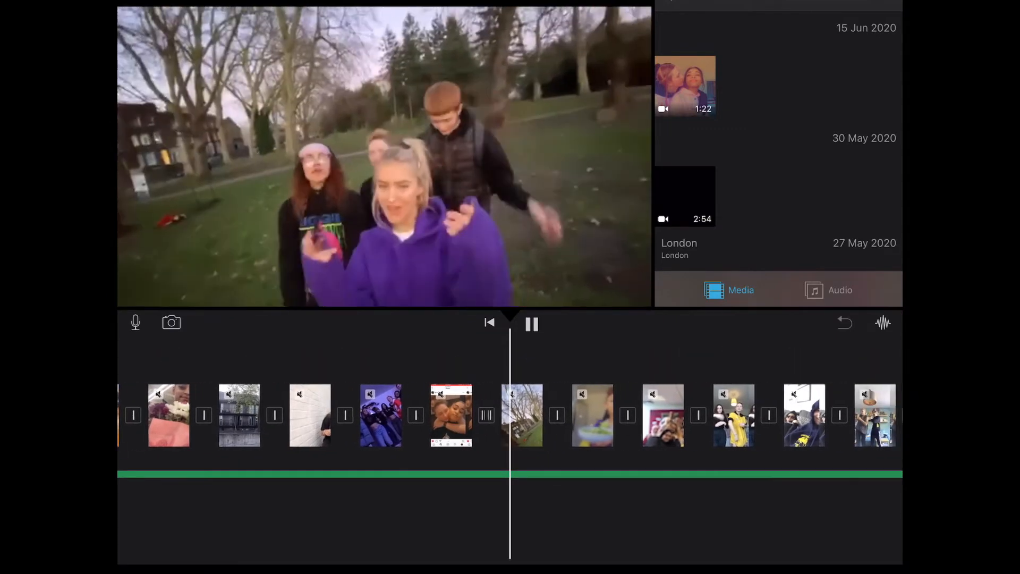
left_click(531, 323)
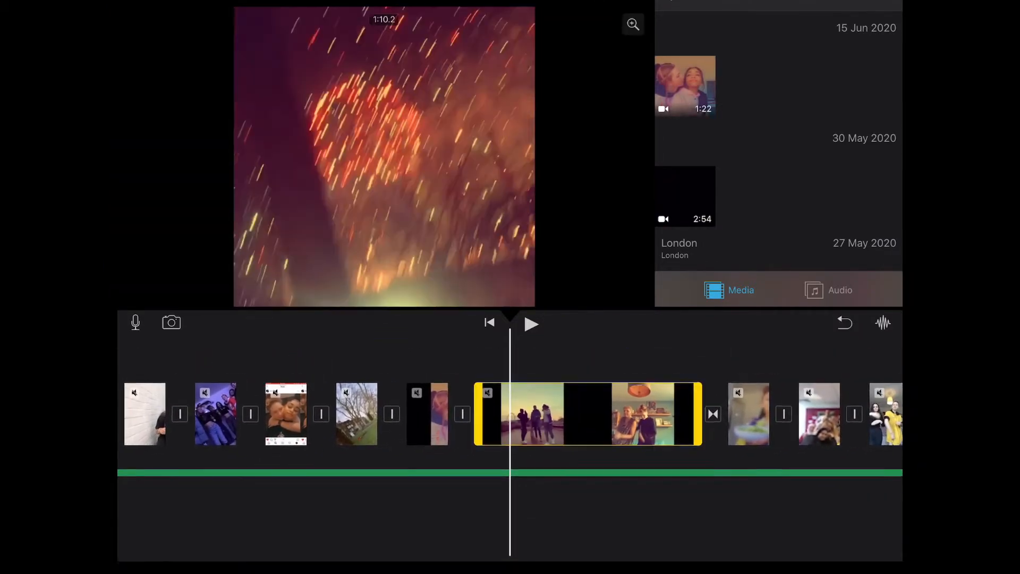
left_click(586, 414)
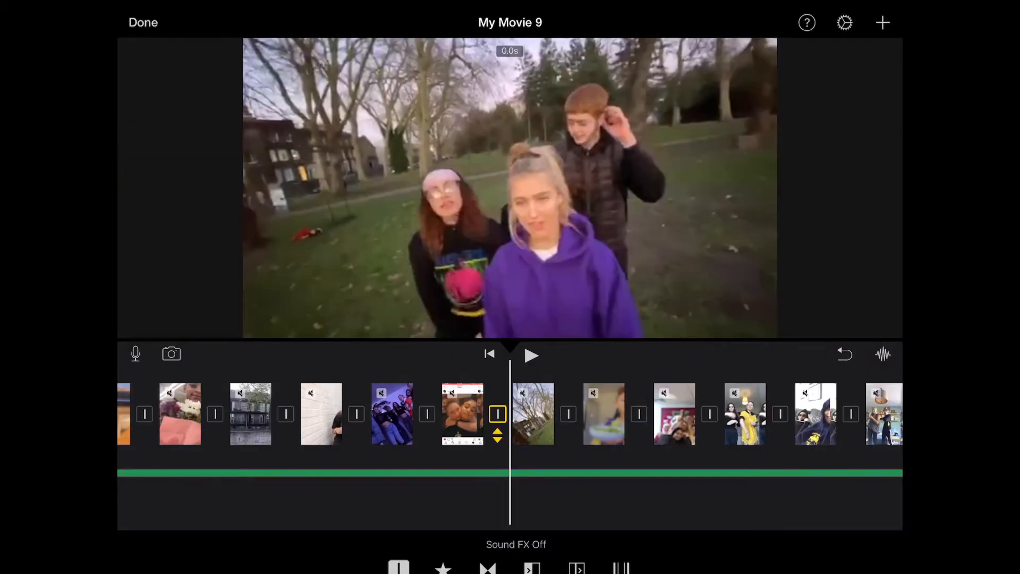
- Apply the Vintage project filter in Project Settings and play the filtered movie
left_click(845, 23)
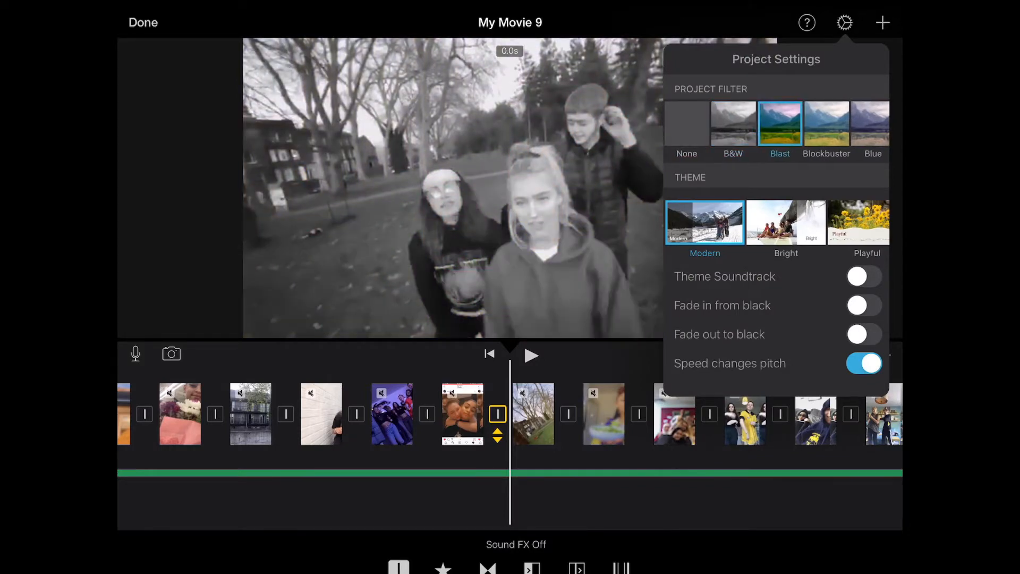
left_click(827, 123)
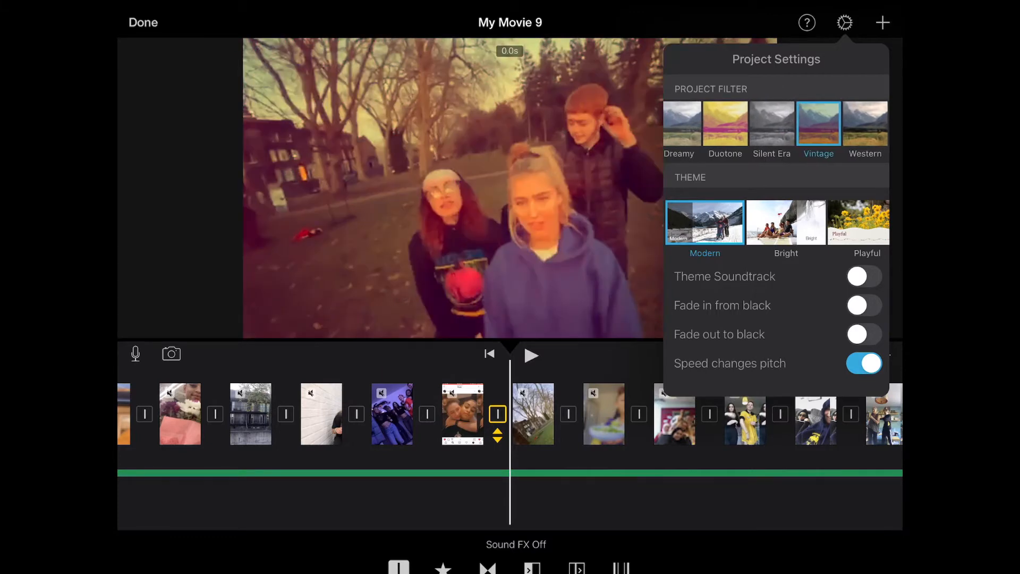
left_click(531, 355)
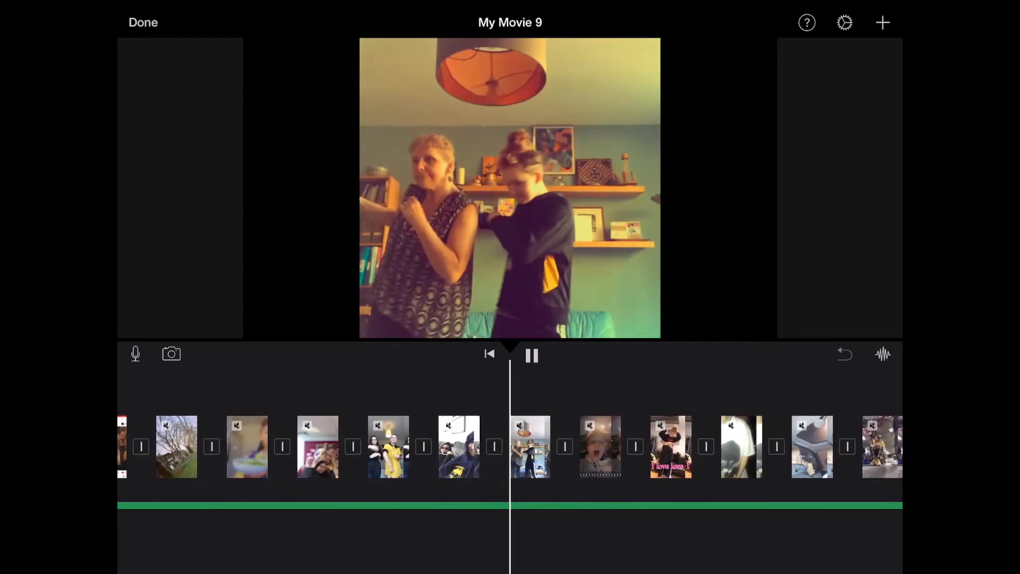
- Pause playback, scroll to the timeline end and leave the editor for the project page
left_click(531, 355)
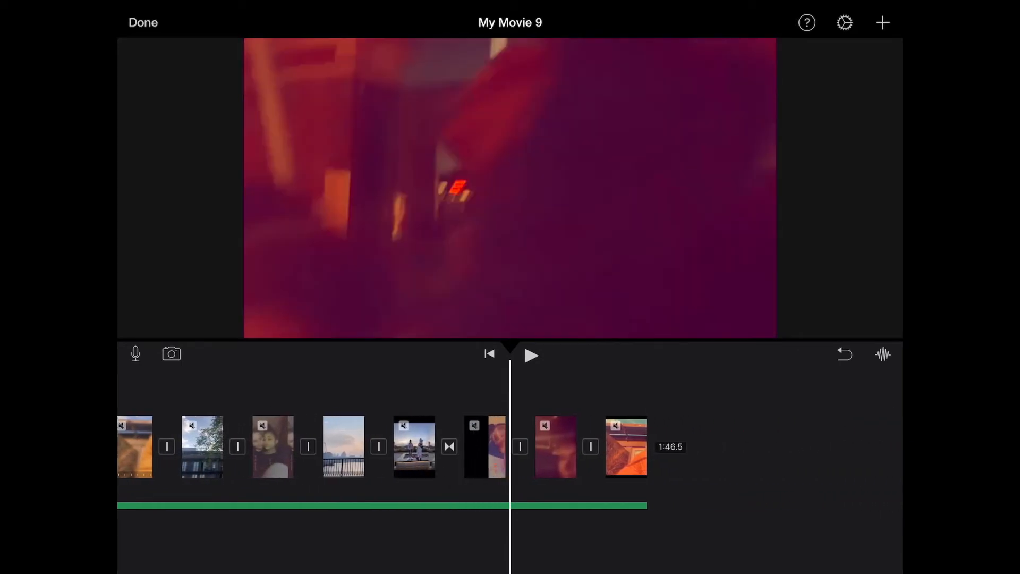
scroll("left", 3)
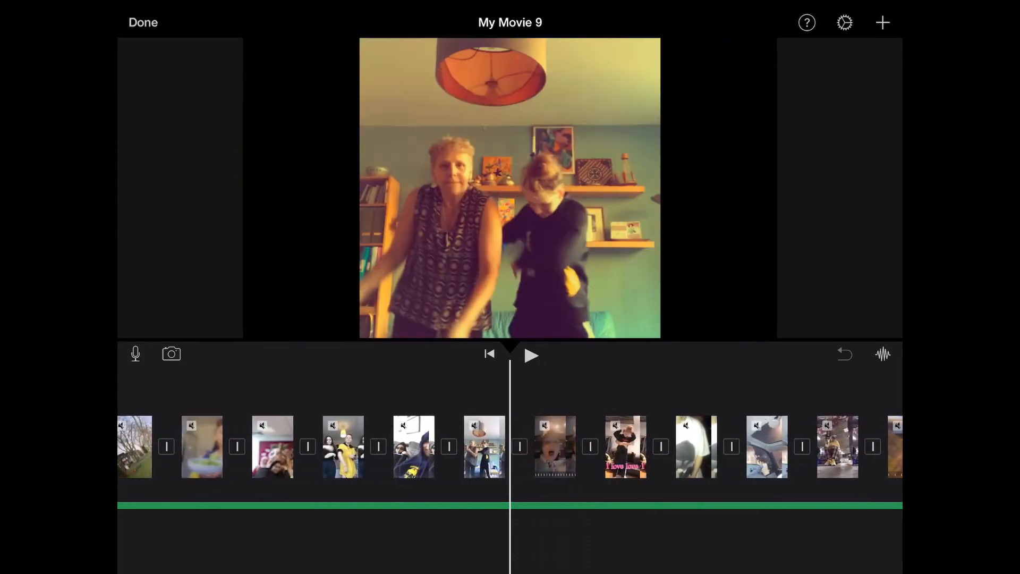
left_click(143, 22)
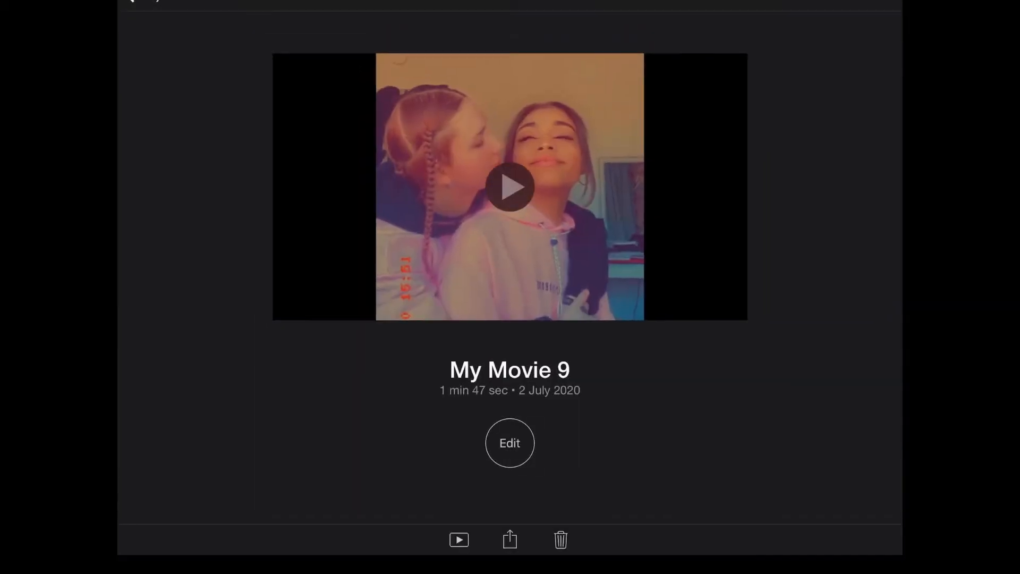
- Share My Movie 9 via Save Video and choose an export size to start exporting
left_click(508, 539)
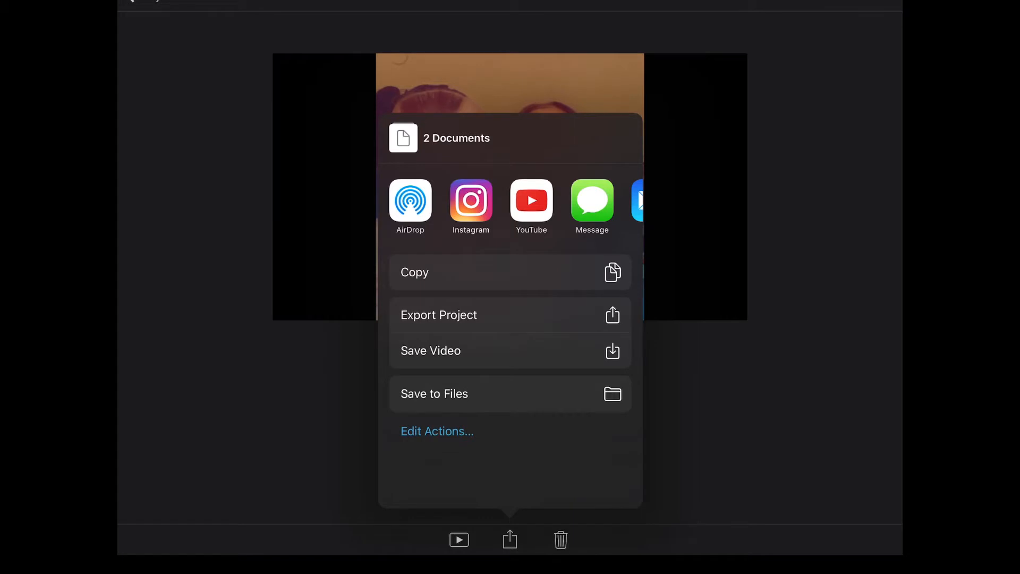
left_click(430, 350)
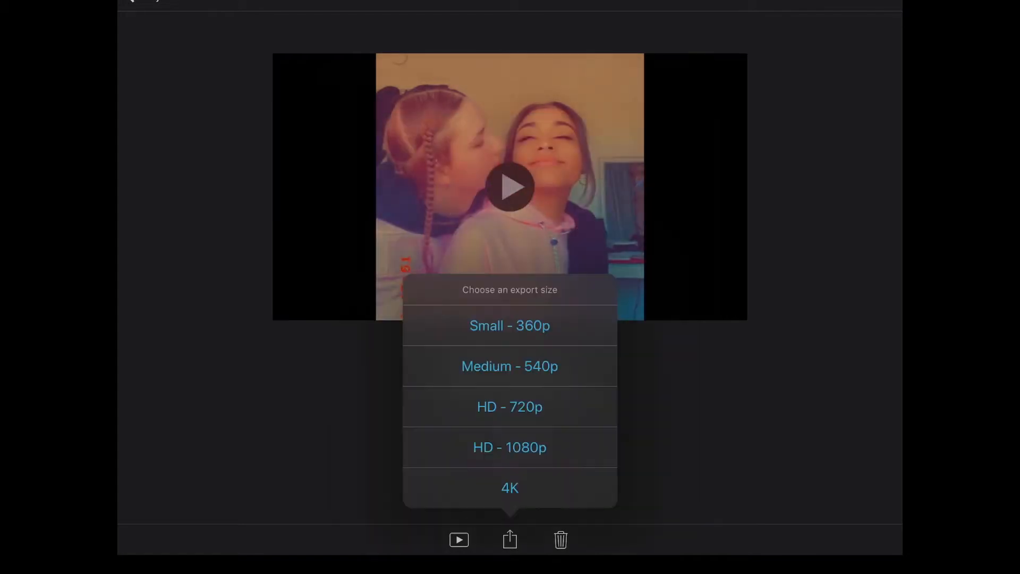
left_click(509, 447)
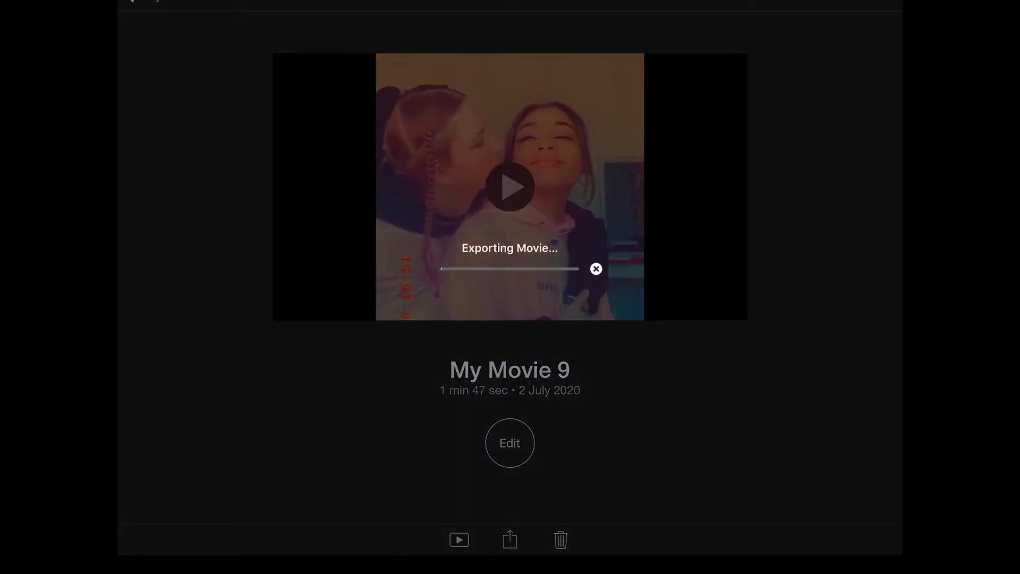